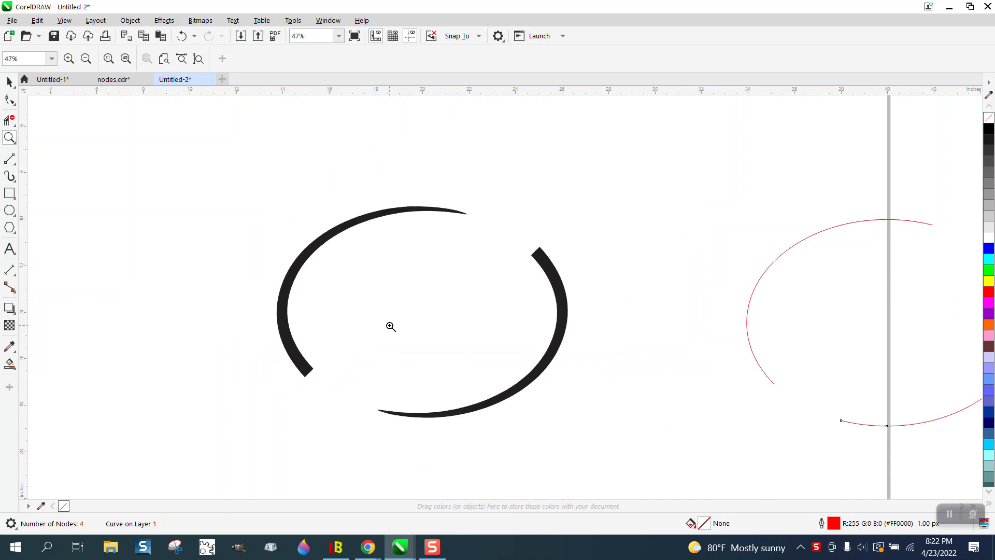
# Zoom out to see both ellipses, then zoom in close on the thin red arcs
pyautogui.click(86, 58)
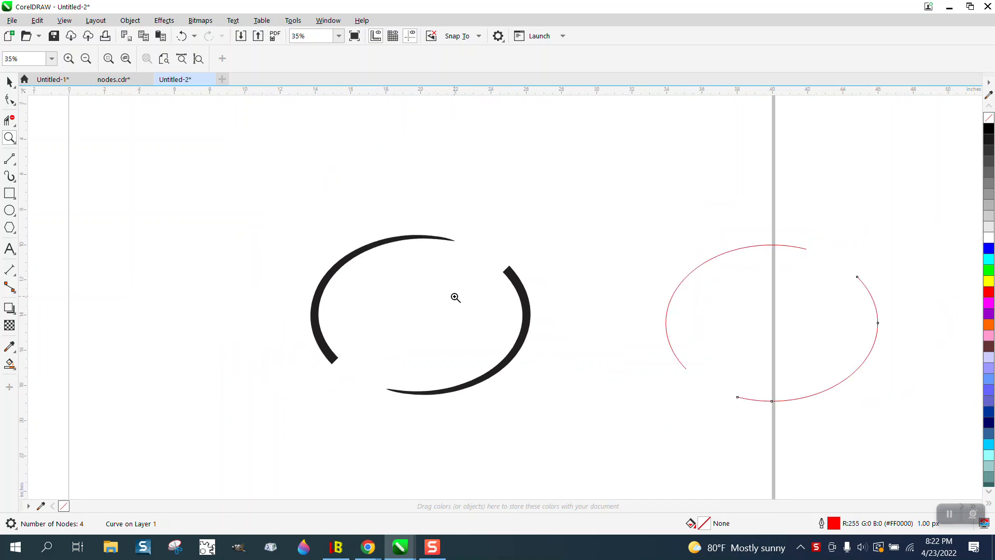
pyautogui.moveTo(304, 209)
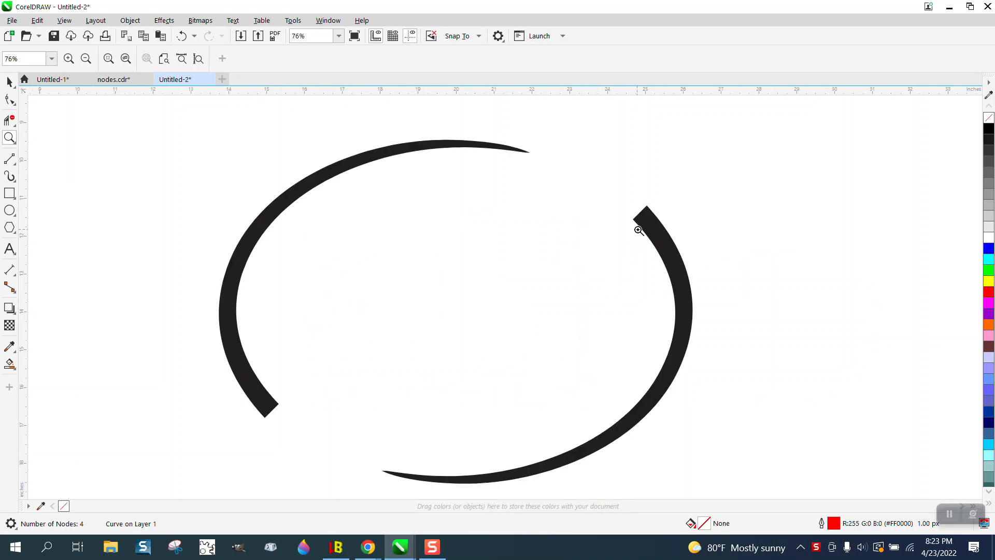
pyautogui.moveTo(270, 409)
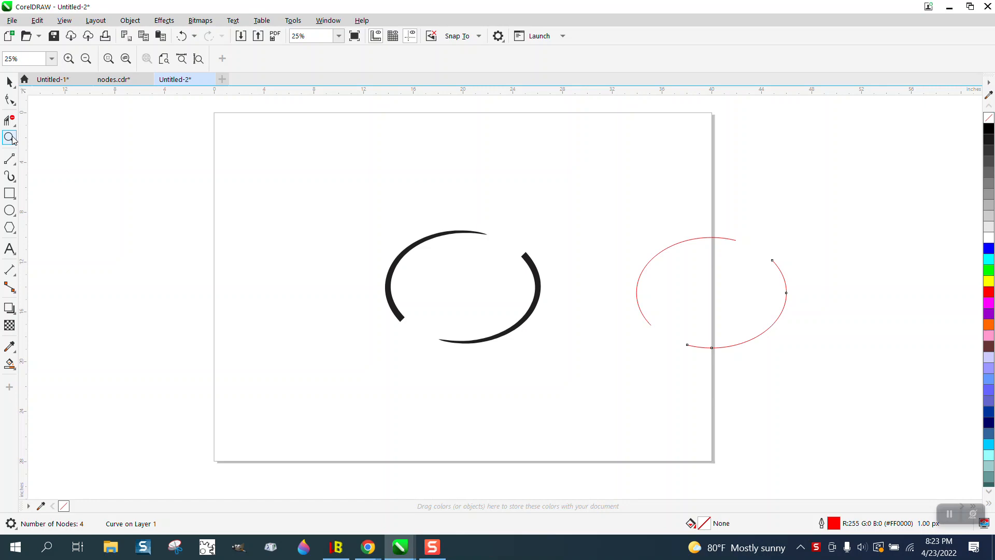
pyautogui.click(445, 335)
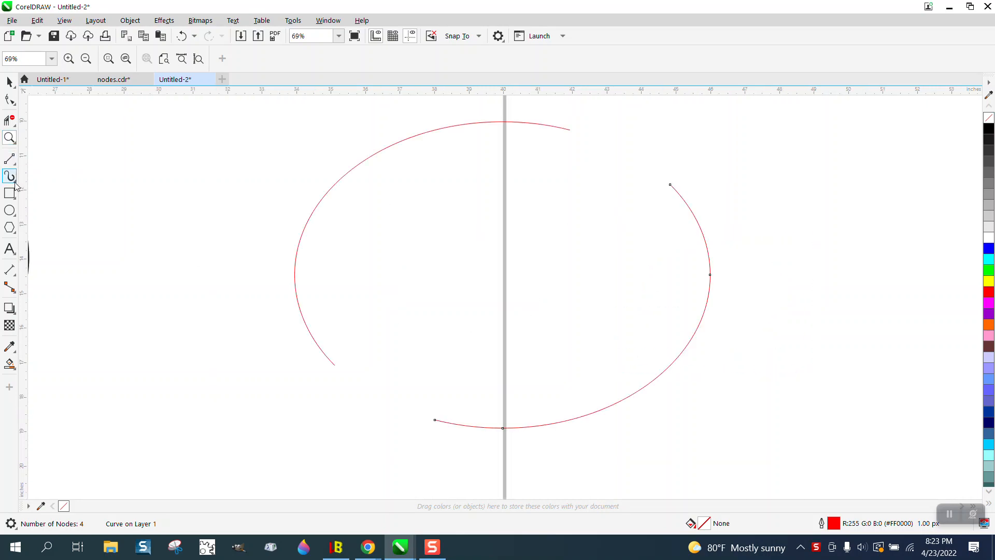
pyautogui.click(9, 177)
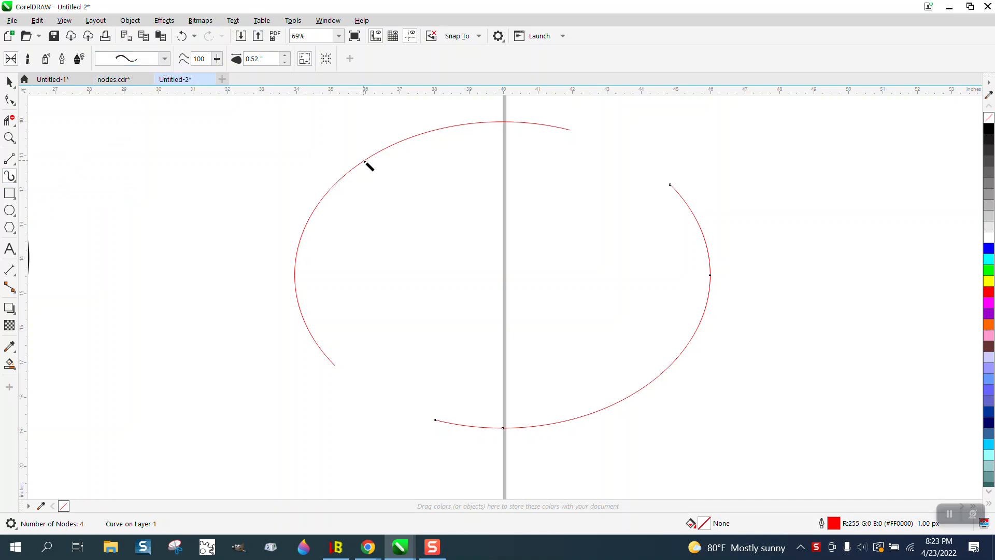
pyautogui.click(163, 58)
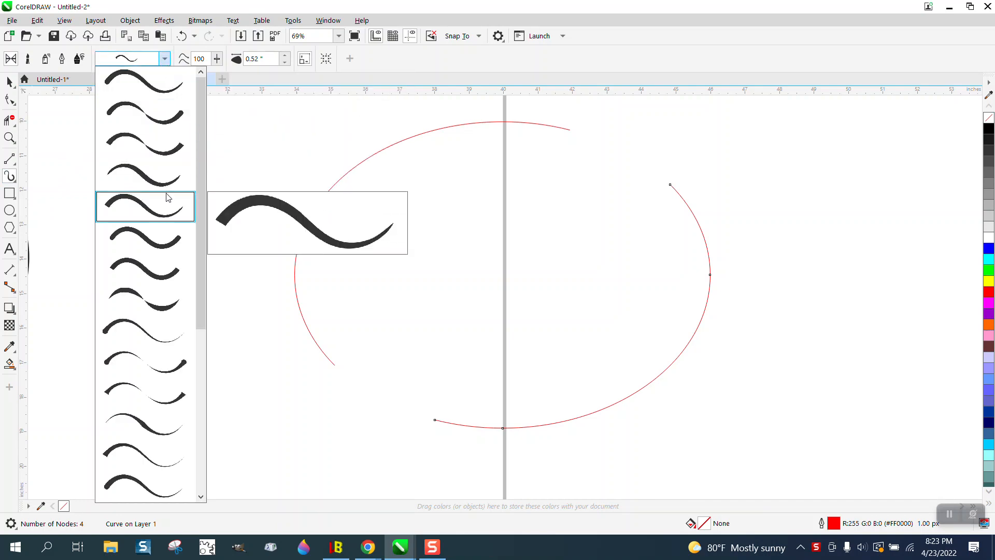
pyautogui.moveTo(144, 202)
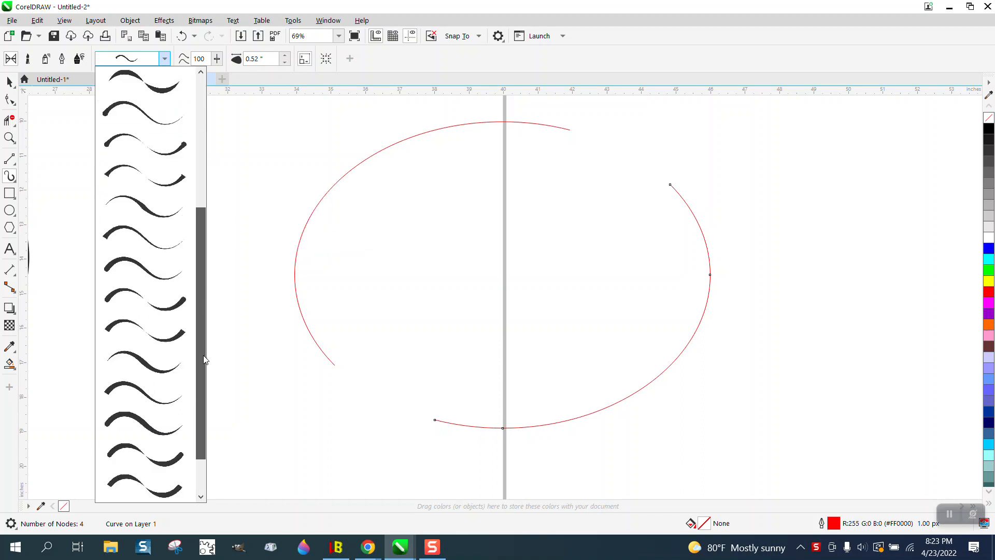
pyautogui.scroll(-3)
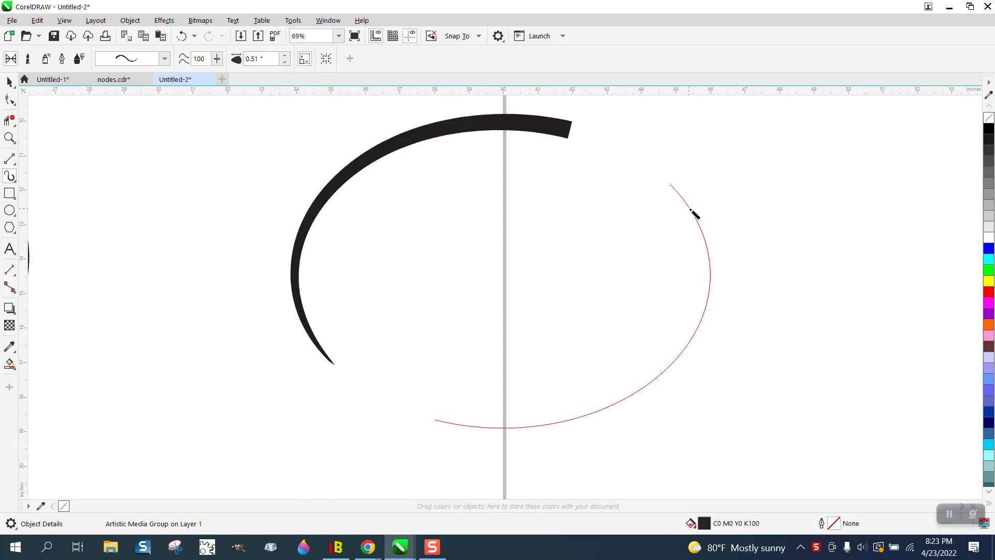
pyautogui.click(285, 56)
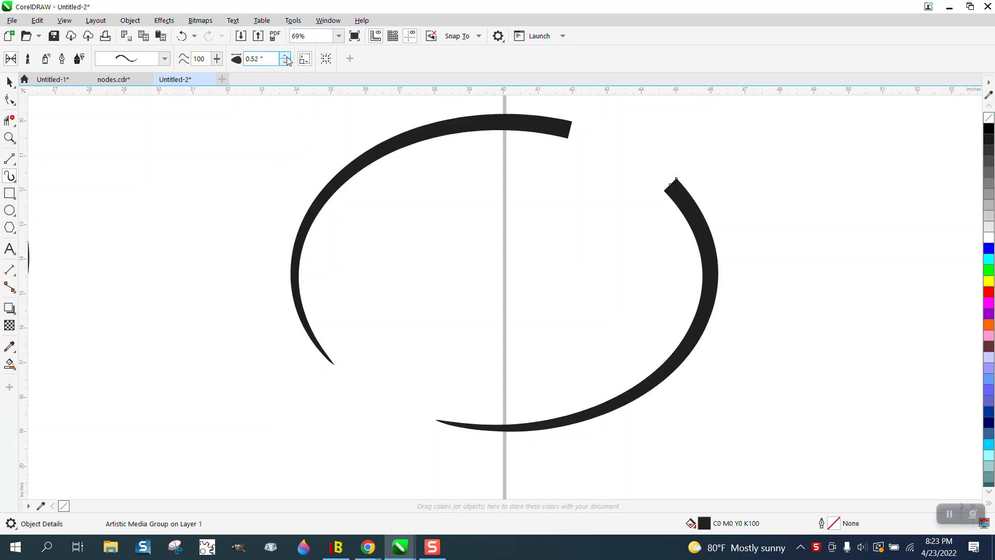
pyautogui.click(285, 61)
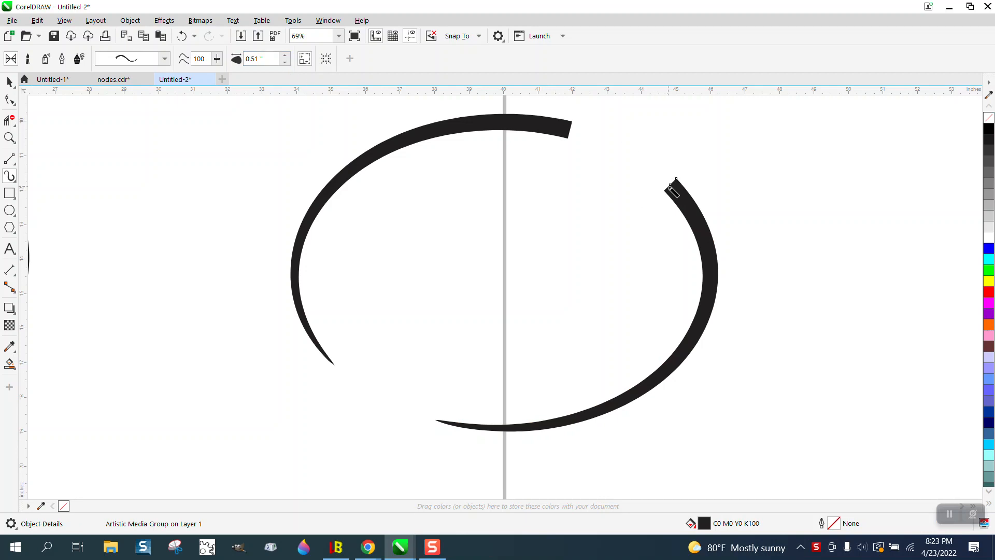
pyautogui.moveTo(498, 168)
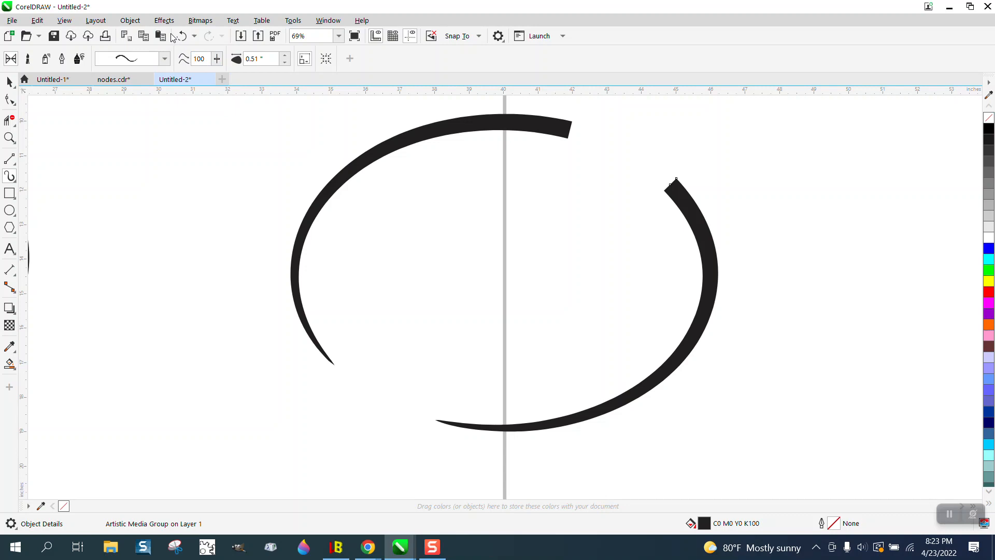
pyautogui.click(180, 35)
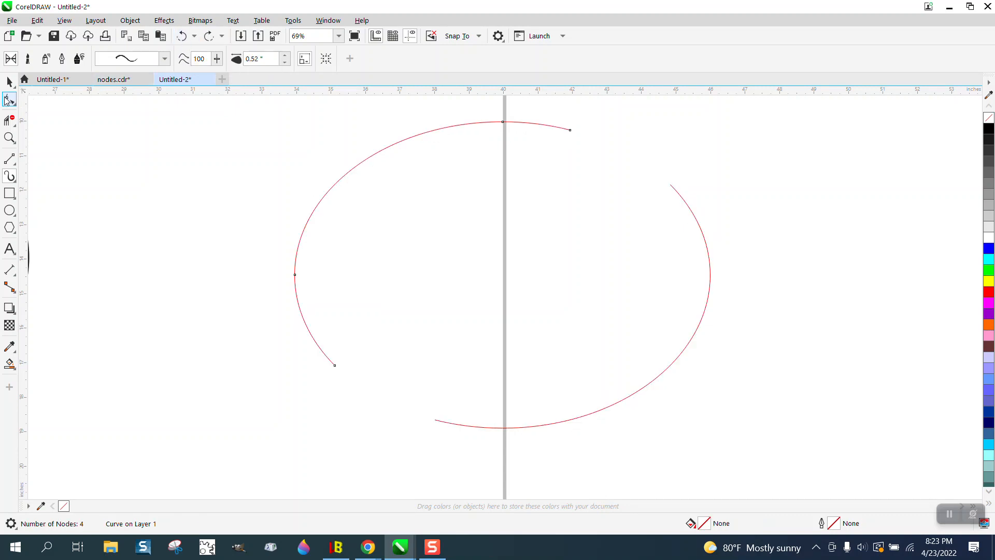
# Switch to the Shape tool to edit the arc nodes
pyautogui.click(10, 100)
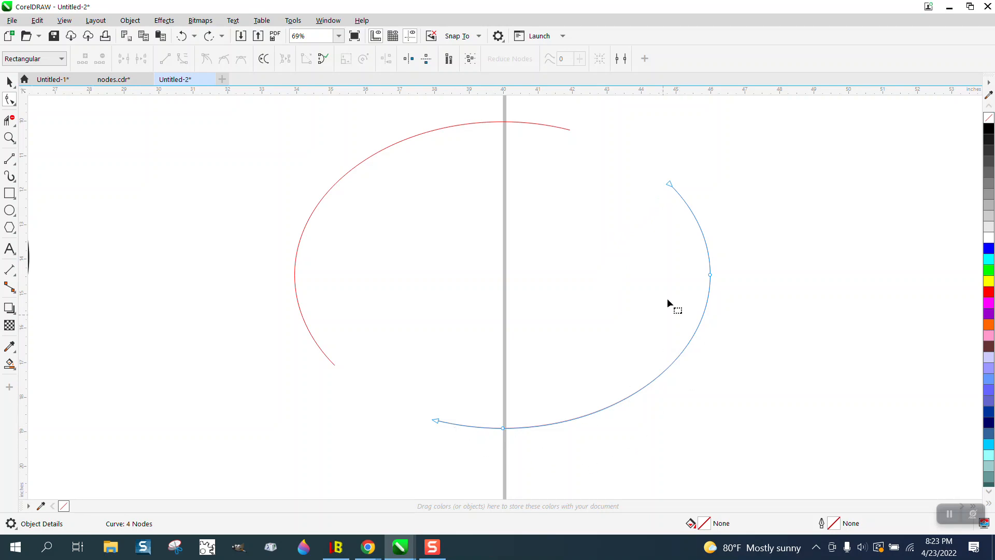
pyautogui.moveTo(626, 344)
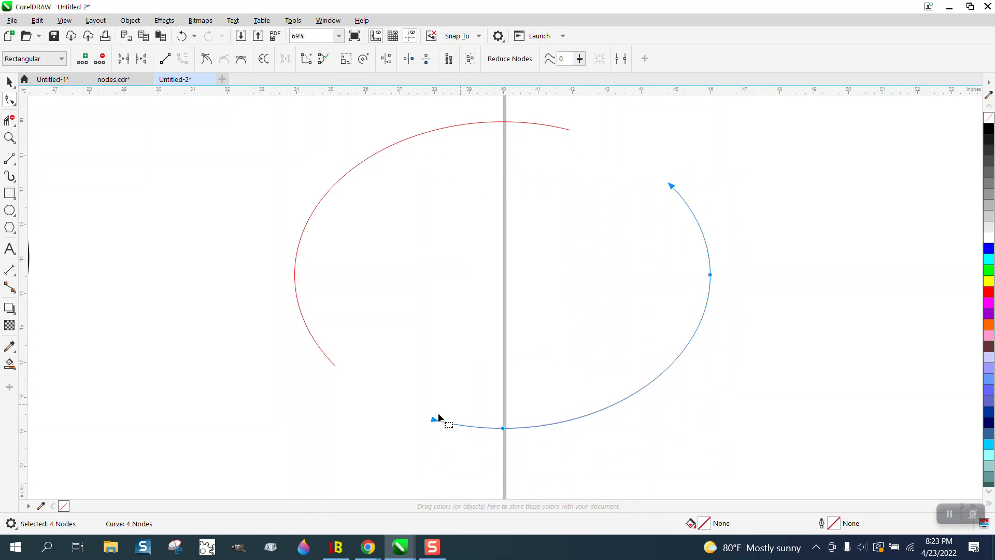
pyautogui.moveTo(562, 193)
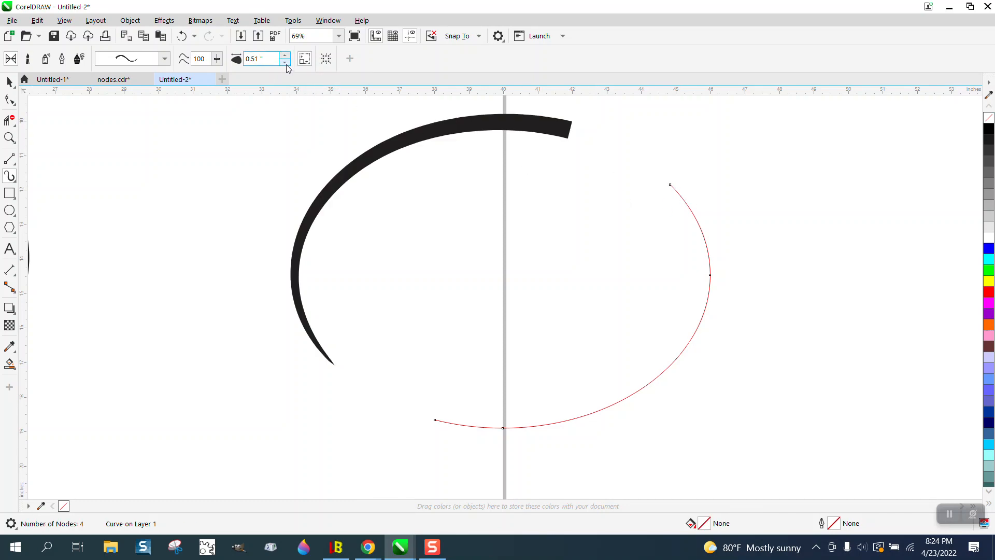
# Reduce the Artistic Media brush stroke width slightly to about 0.5"
pyautogui.click(284, 55)
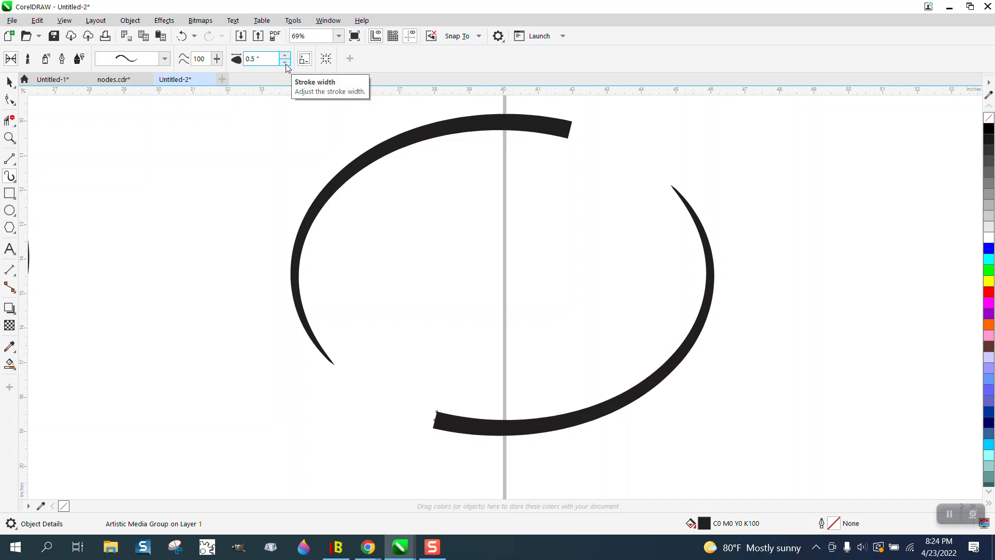
pyautogui.click(284, 56)
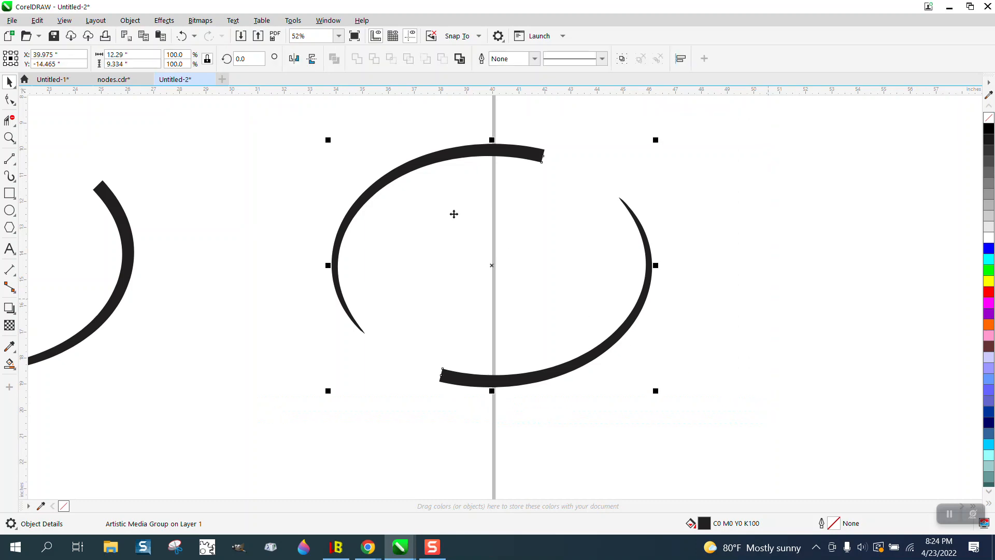
# Break the Artistic Media strokes apart from their paths via the Object menu
pyautogui.click(130, 20)
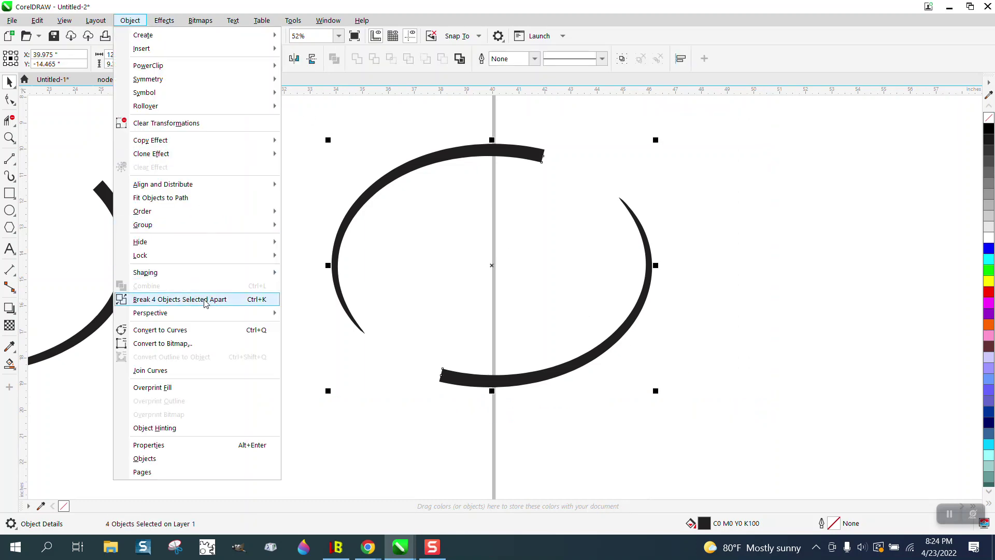
pyautogui.click(180, 299)
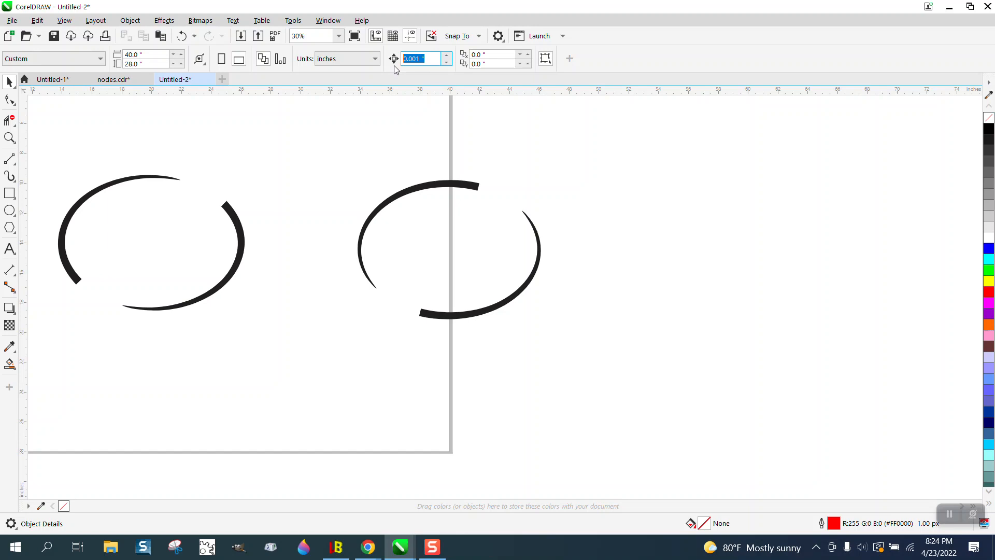
# Set the nudge distance to 15" for moving the leftover path arcs right
pyautogui.write('15')
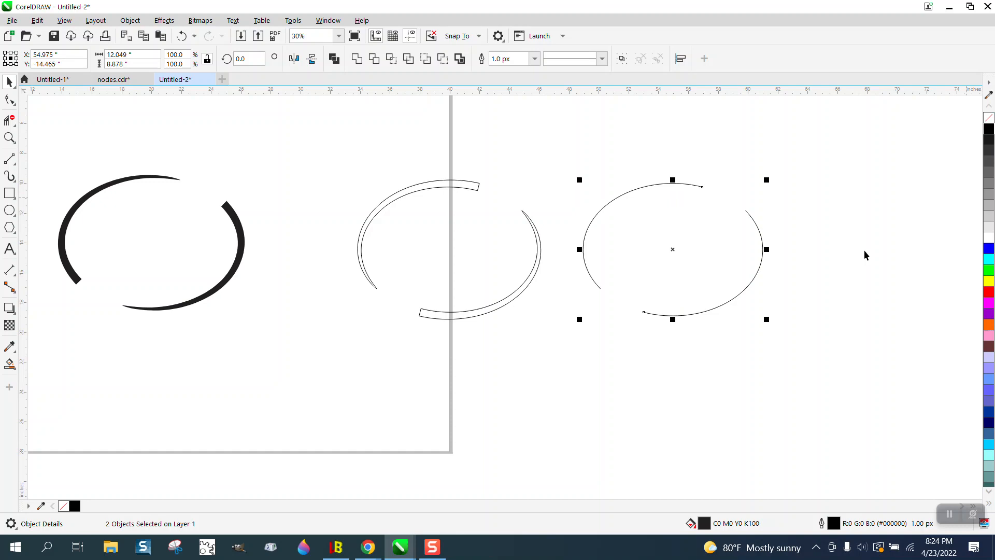
pyautogui.moveTo(810, 283)
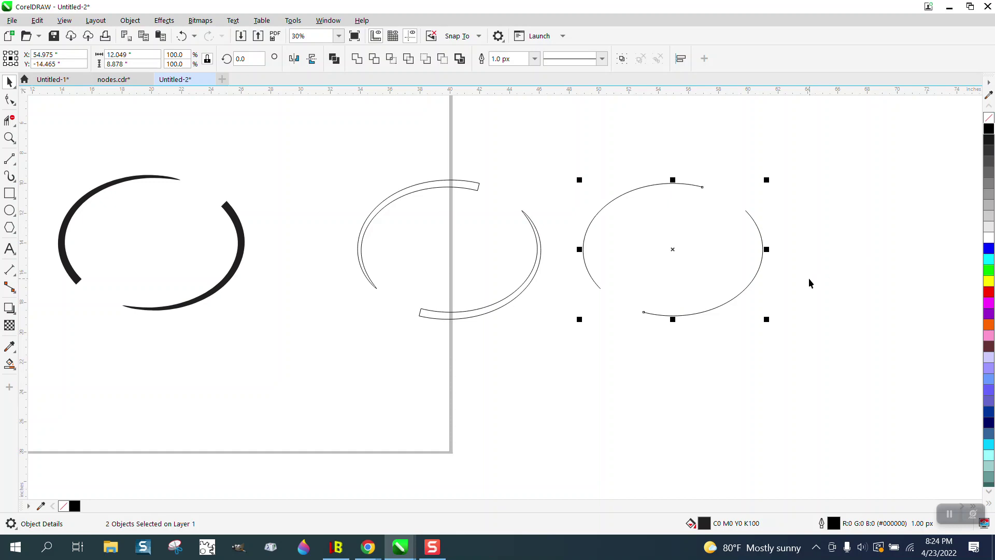
# Select the separated thin path curve for deletion
pyautogui.click(464, 546)
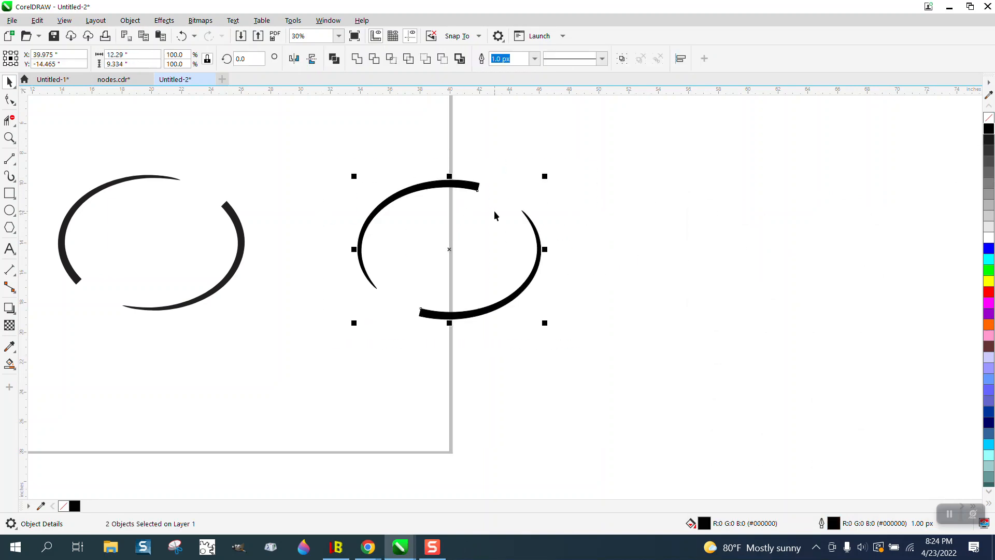
pyautogui.moveTo(519, 267)
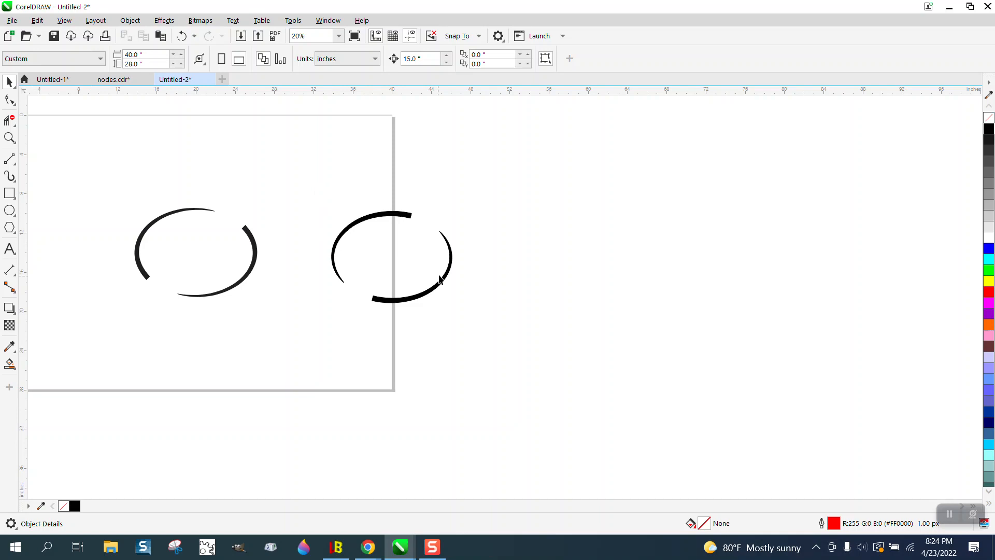
pyautogui.moveTo(410, 216)
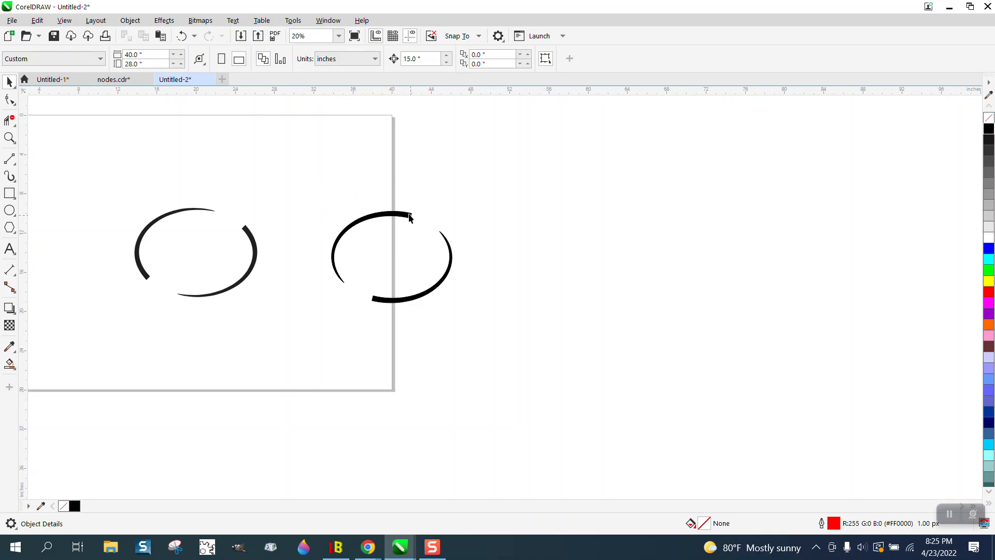
pyautogui.moveTo(446, 247)
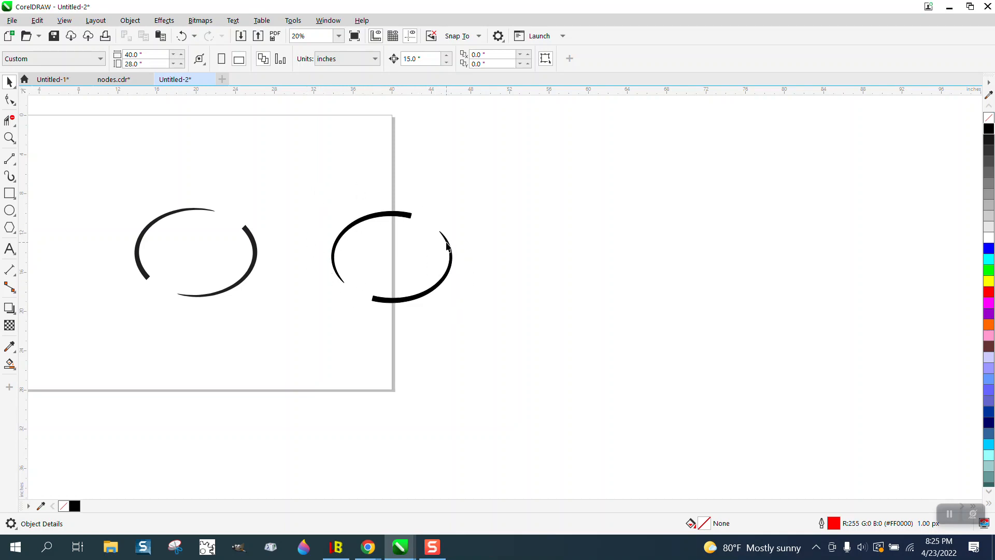